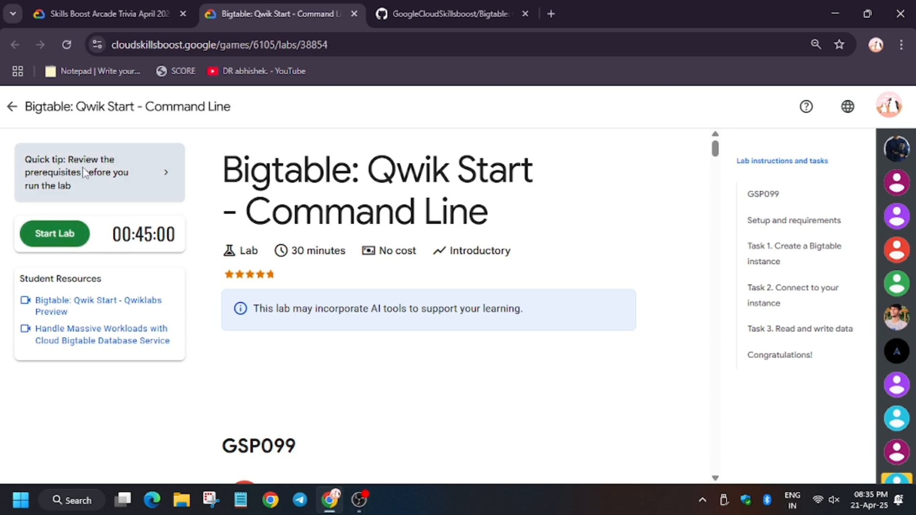
# Start the Bigtable Qwik Start lab so its timer and credentials appear.
pyautogui.click(55, 234)
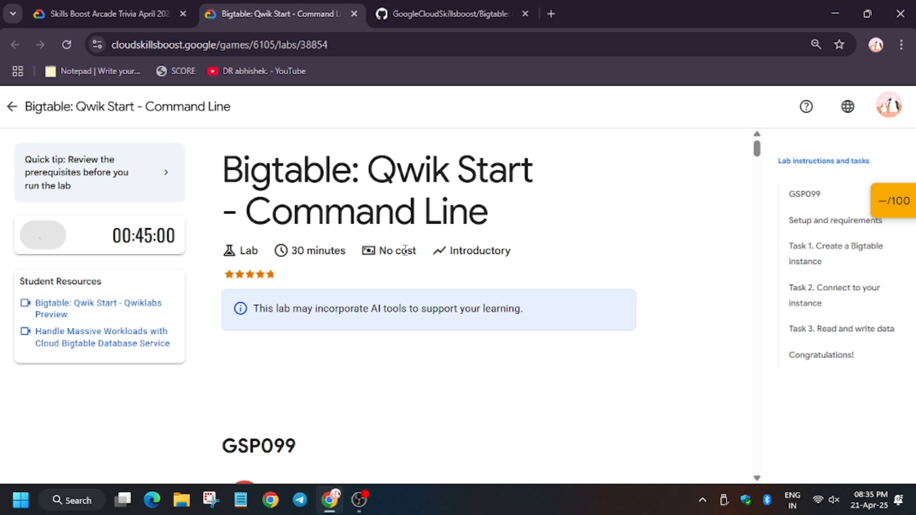
pyautogui.moveTo(342, 276)
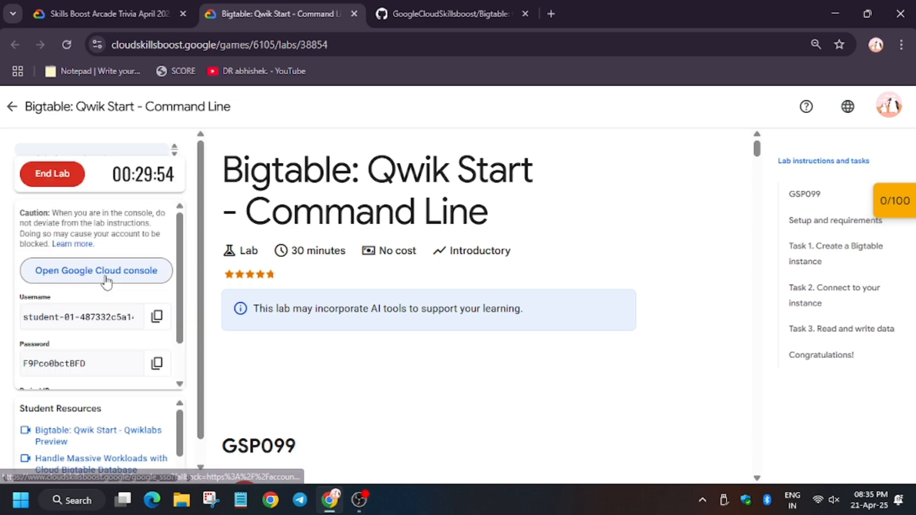
# Enter the lab's Cloud Console and accept the Terms of Service to reach the dashboard.
pyautogui.click(95, 271)
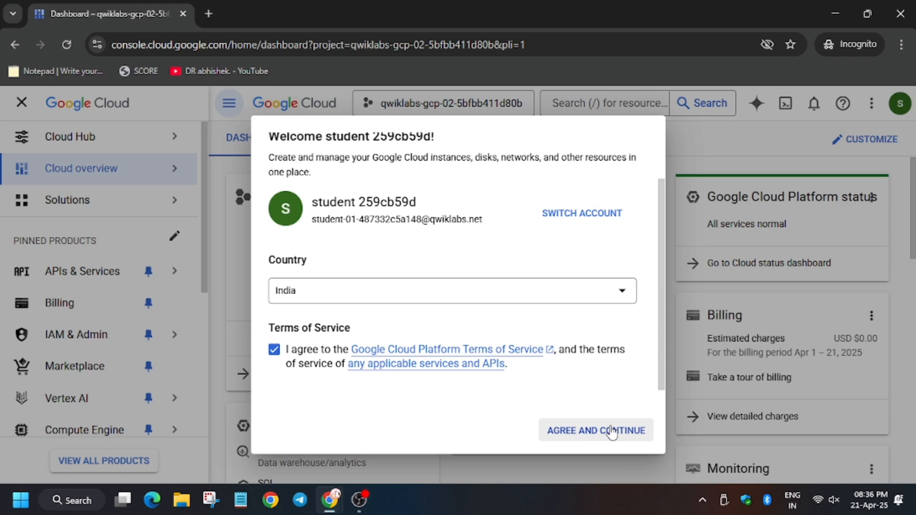
pyautogui.click(595, 430)
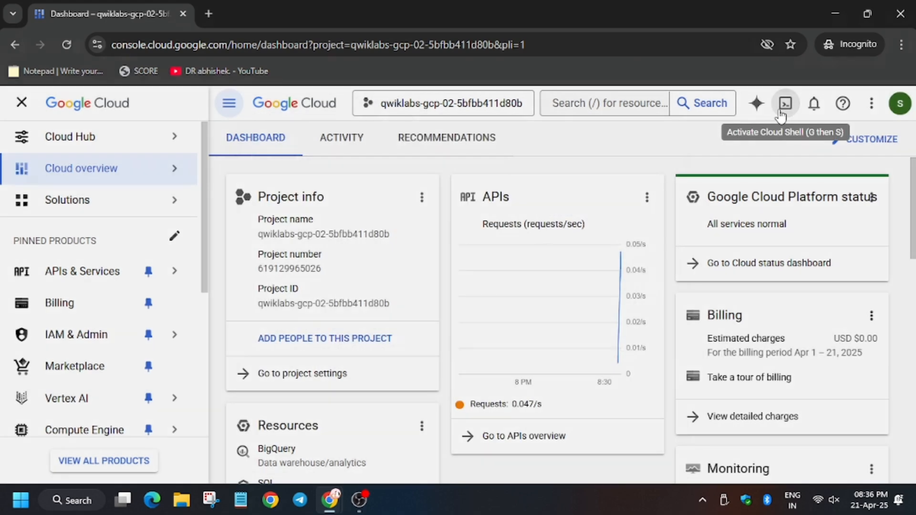
# Run the setup script in Cloud Shell with zone us-east1-c to create quickstart-instance.
pyautogui.click(786, 103)
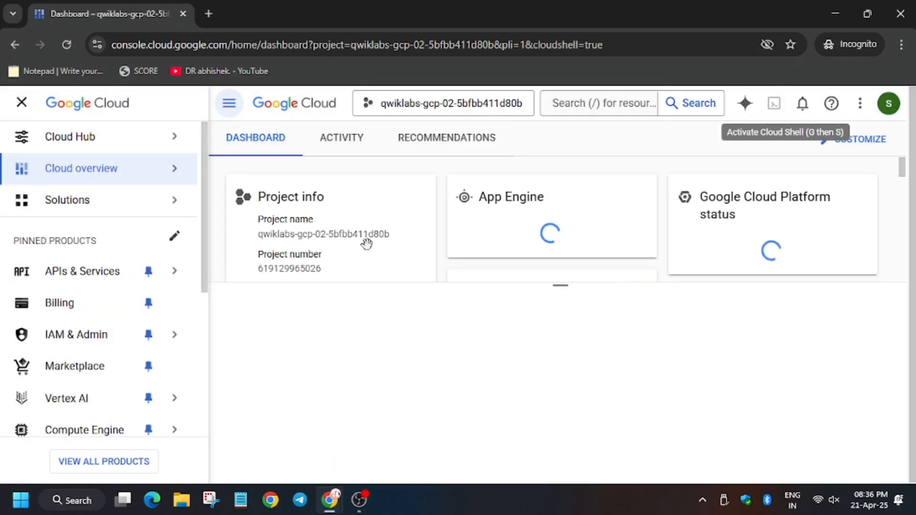
pyautogui.click(774, 103)
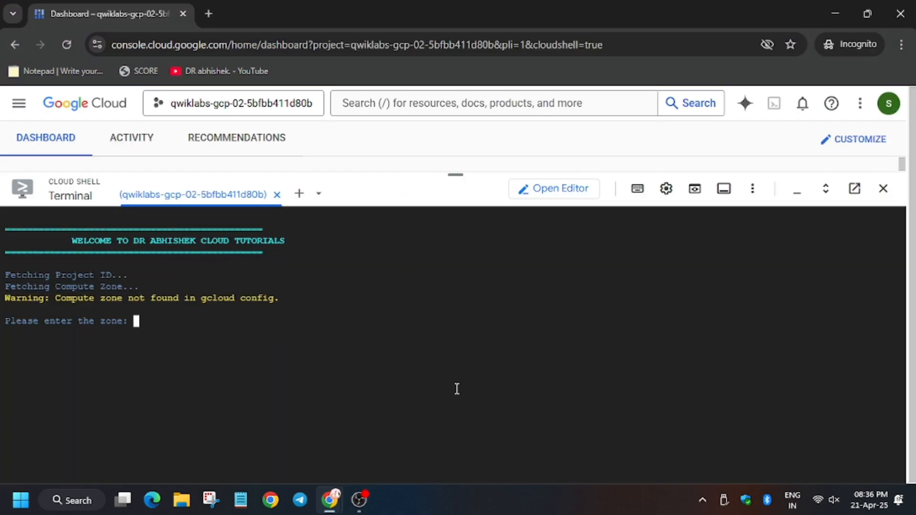
pyautogui.write('us-east1-c')
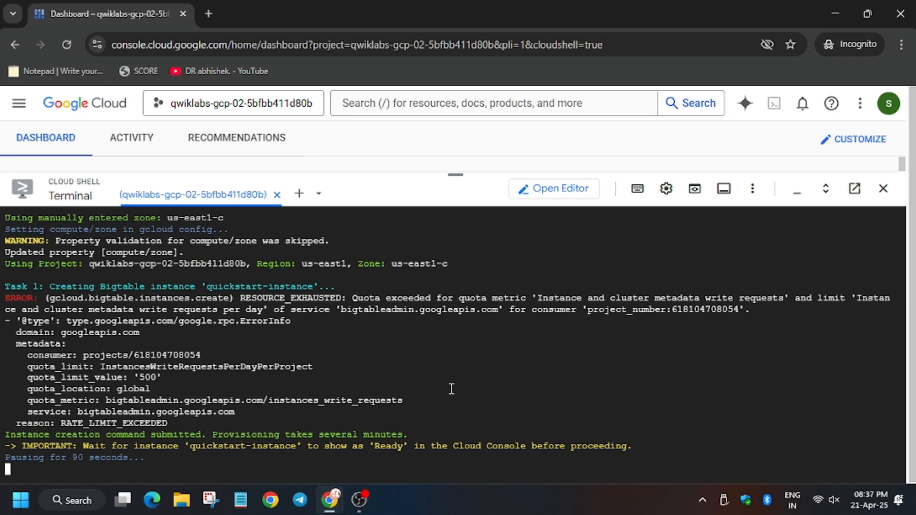
pyautogui.moveTo(456, 164)
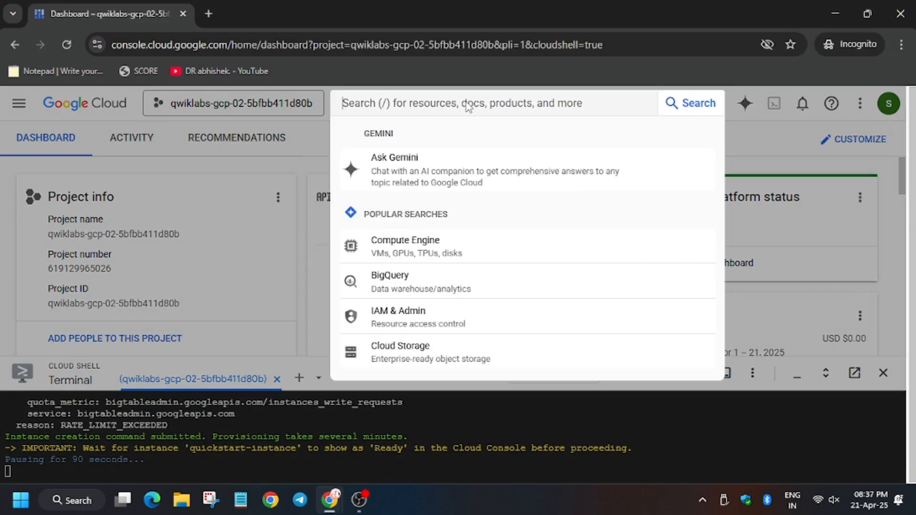
# Search 'big table' and go to the Bigtable instances page, currently empty.
pyautogui.write('big t')
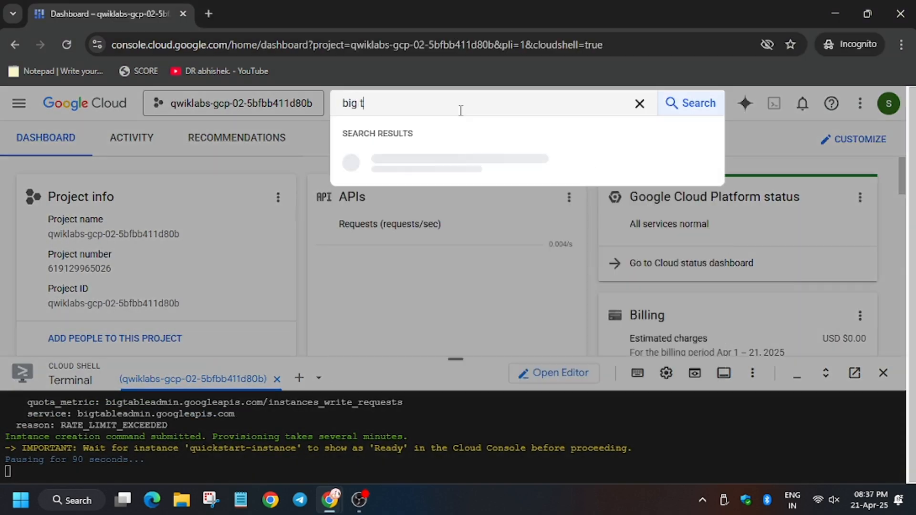
pyautogui.write('able')
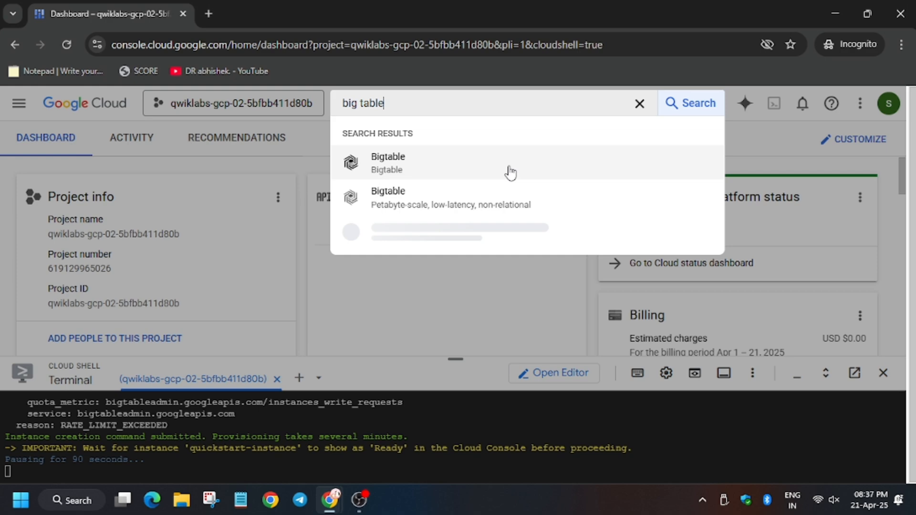
pyautogui.click(388, 162)
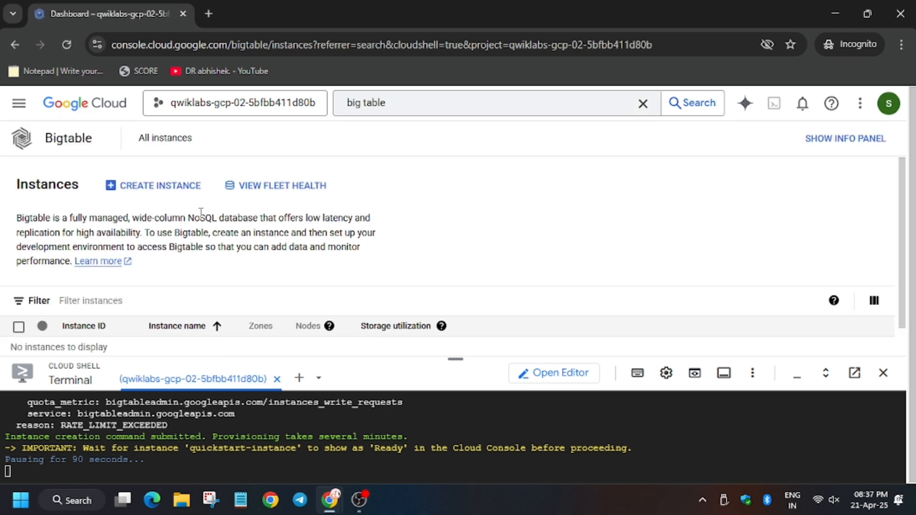
# Show the Bigtable info and Learn panels, then return to the lab's Task 1 instructions.
pyautogui.click(845, 139)
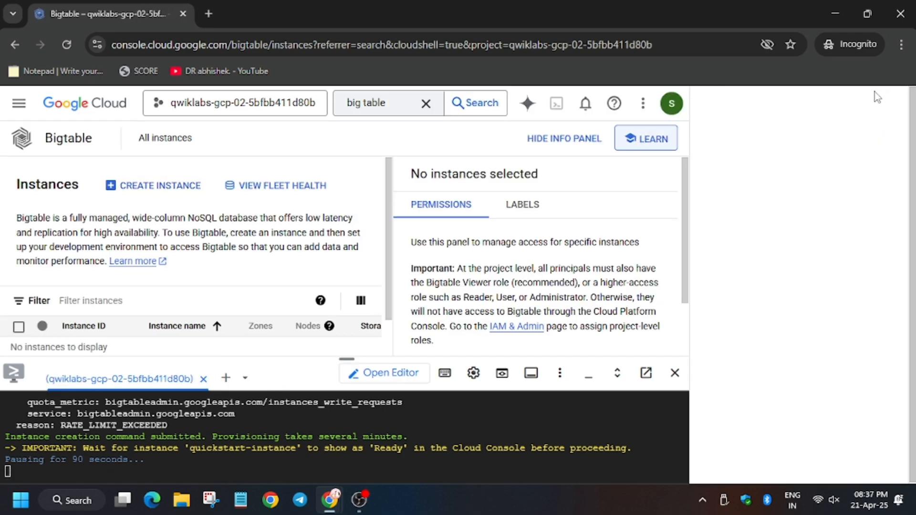
pyautogui.click(645, 137)
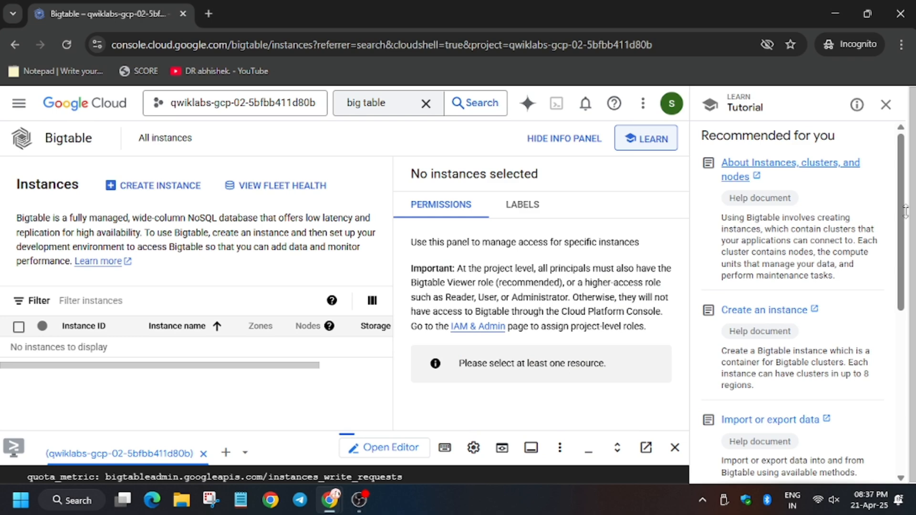
pyautogui.click(885, 105)
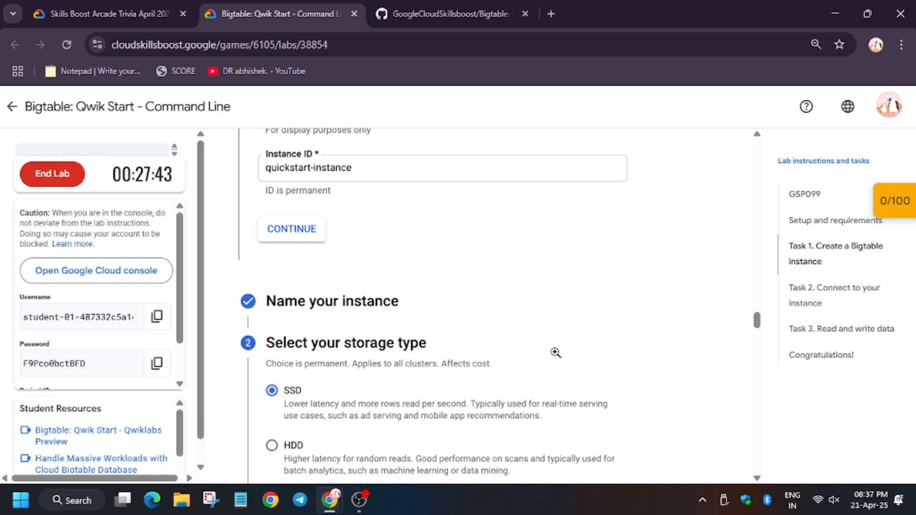
# Scroll through the Task 1 instance settings for quickstart-instance.
pyautogui.scroll(-3)
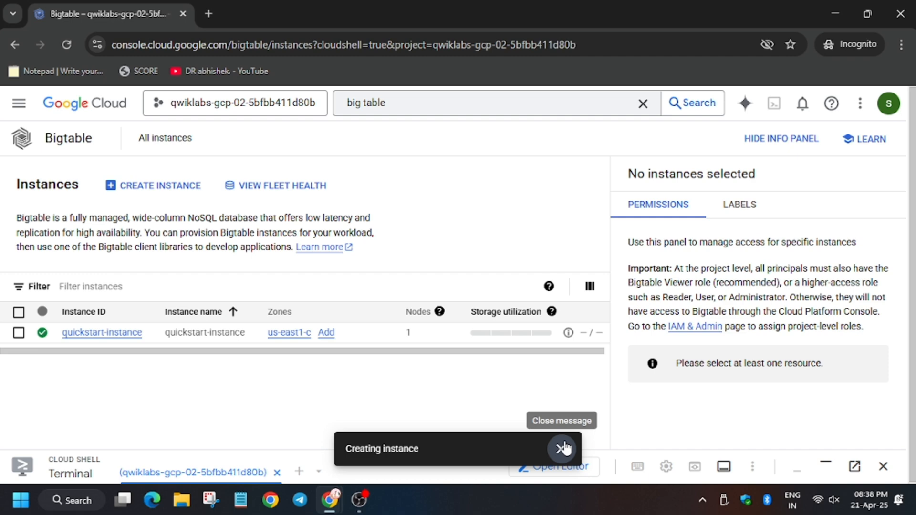
pyautogui.click(563, 448)
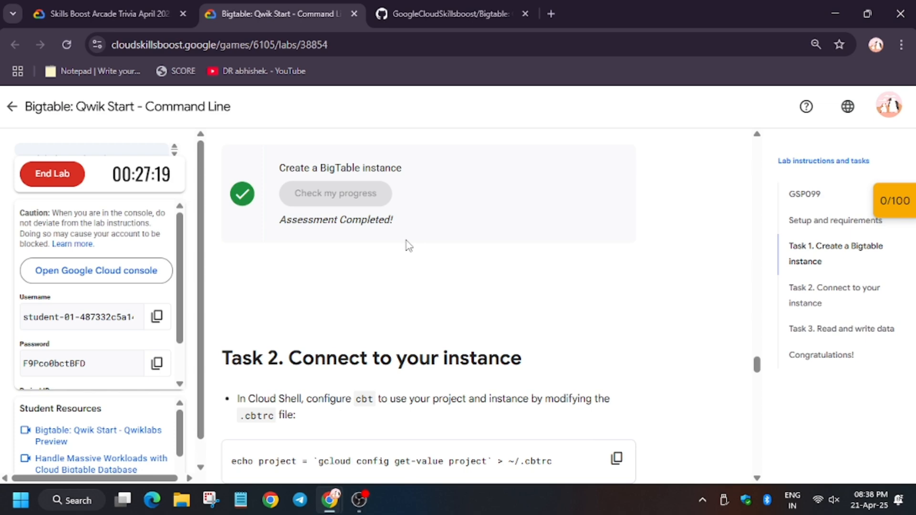
pyautogui.moveTo(460, 275)
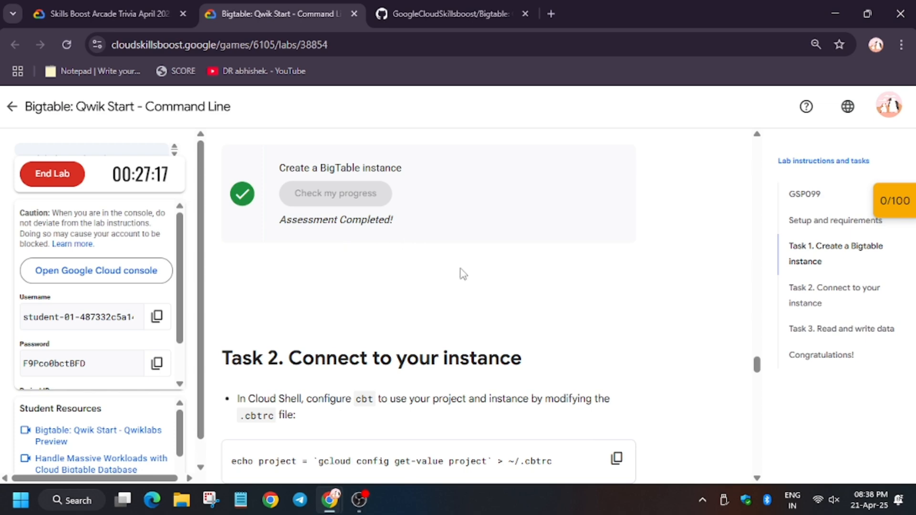
pyautogui.moveTo(486, 287)
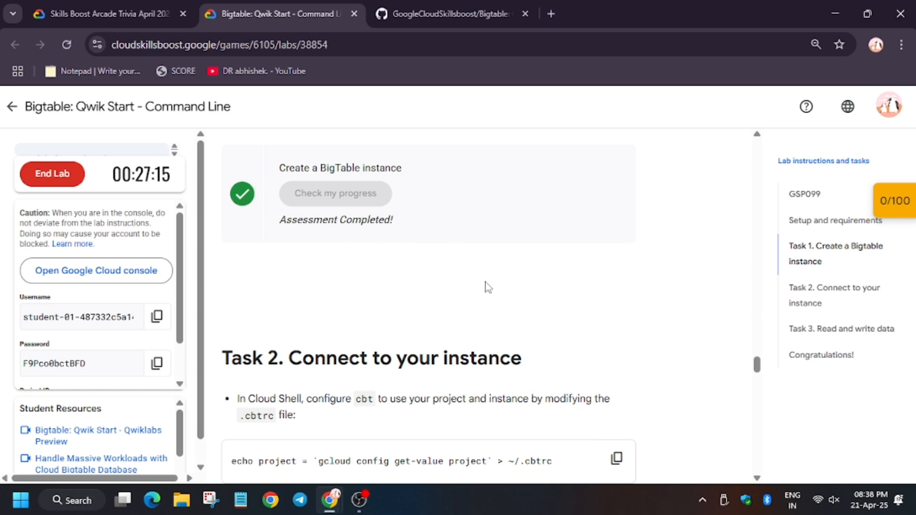
pyautogui.moveTo(468, 257)
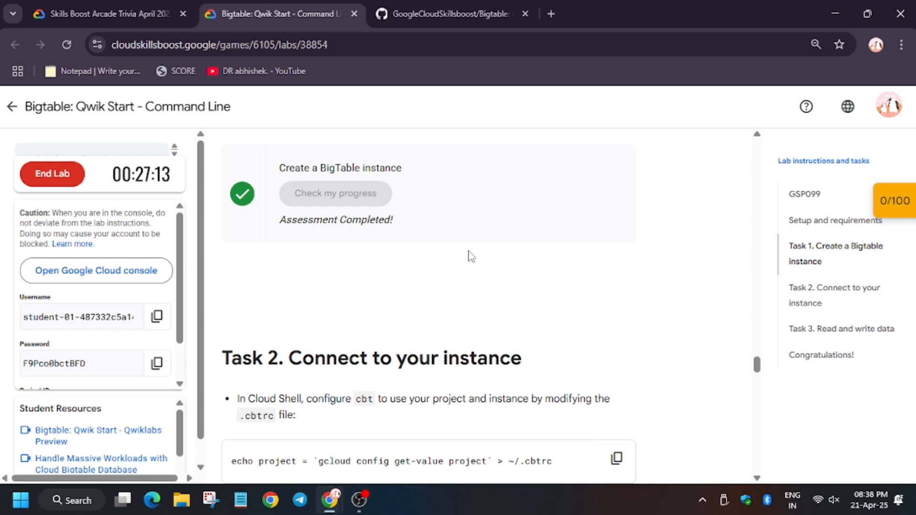
pyautogui.moveTo(506, 244)
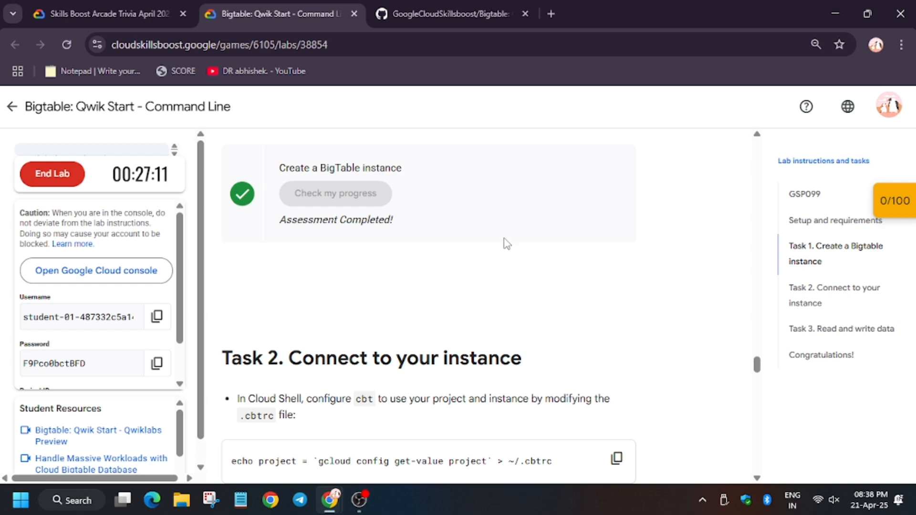
pyautogui.moveTo(470, 265)
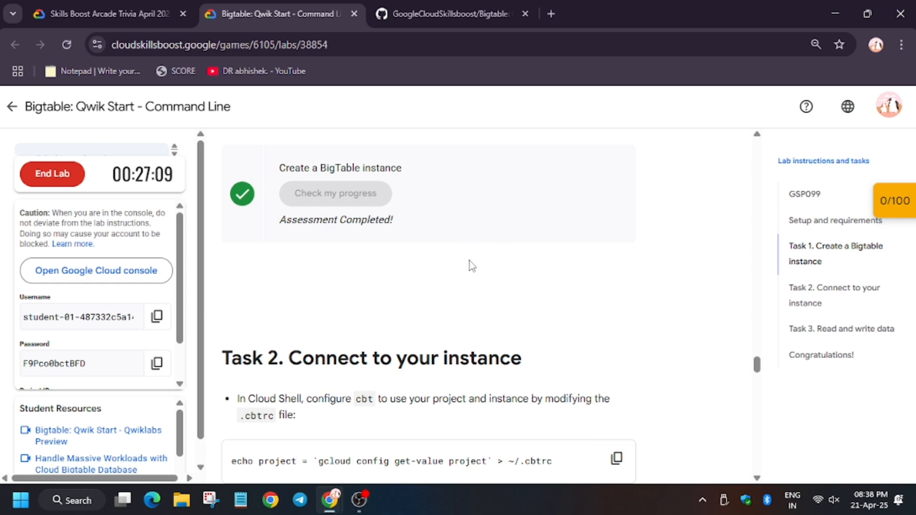